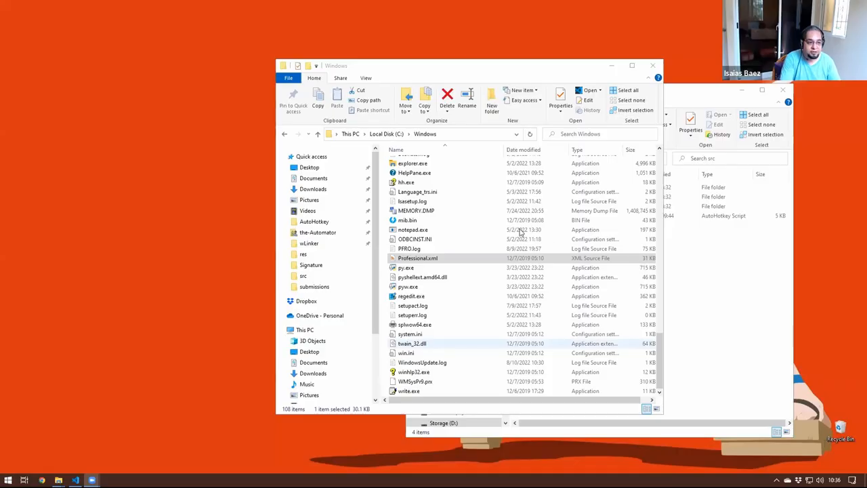
# Send regedit.exe from C:\Windows to the desktop as a shortcut
pyautogui.click(407, 286)
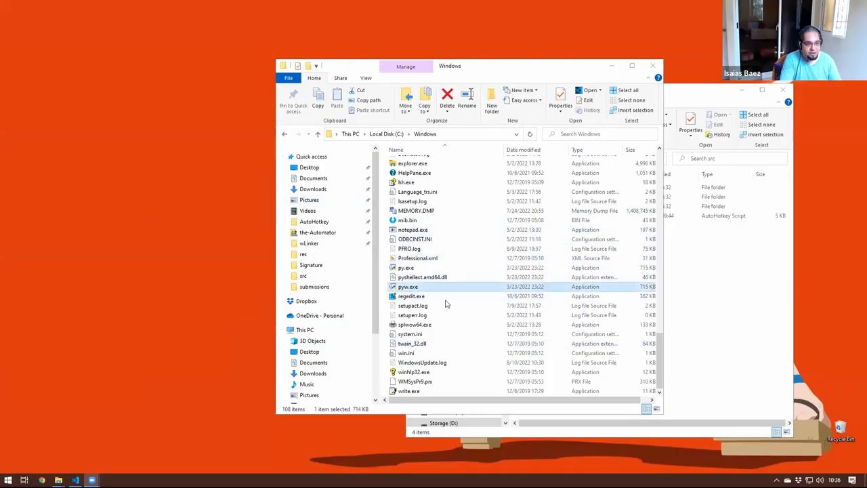
pyautogui.click(411, 296)
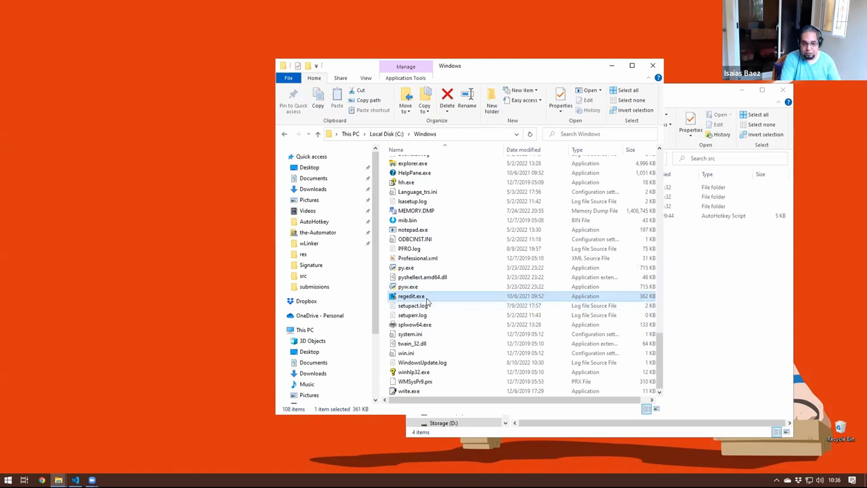
pyautogui.rightClick(411, 296)
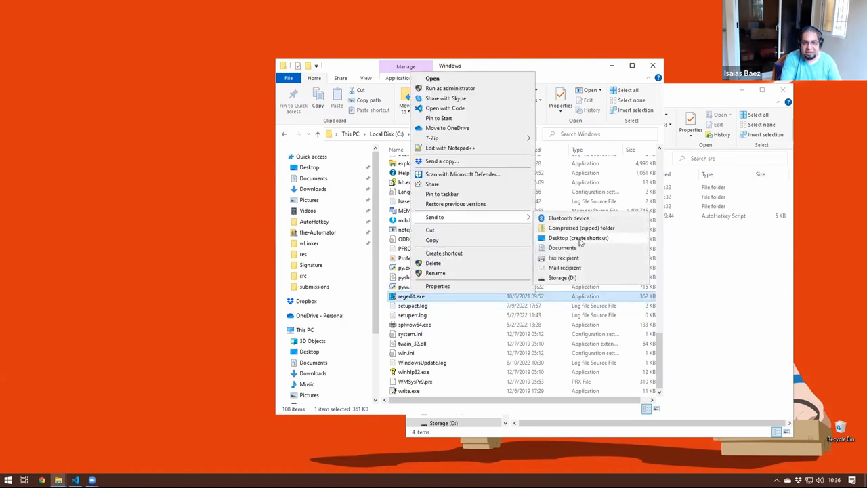
pyautogui.moveTo(600, 242)
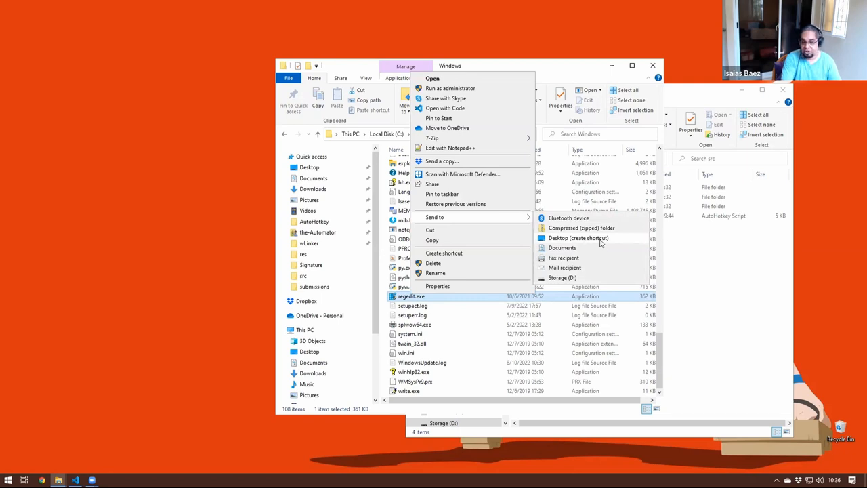
pyautogui.click(578, 238)
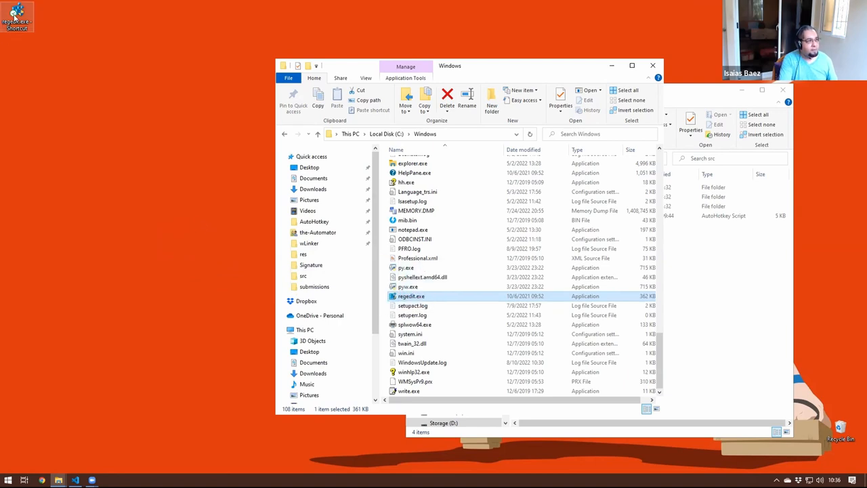
pyautogui.moveTo(311, 203)
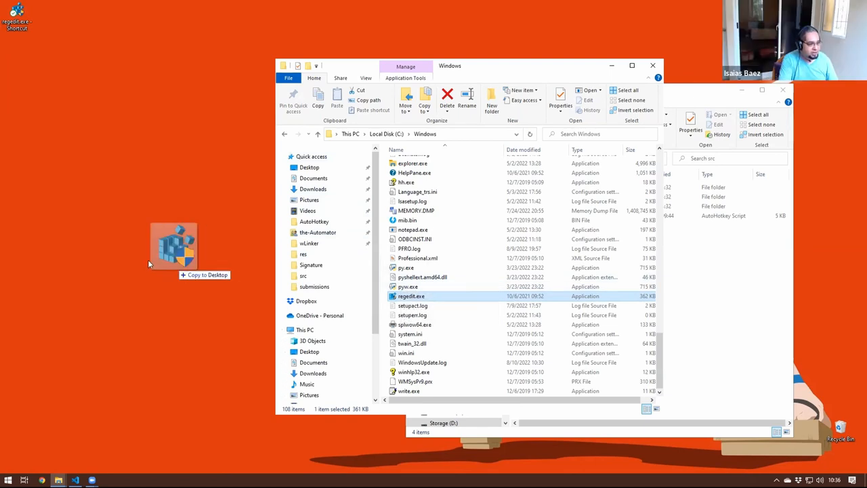
pyautogui.click(173, 247)
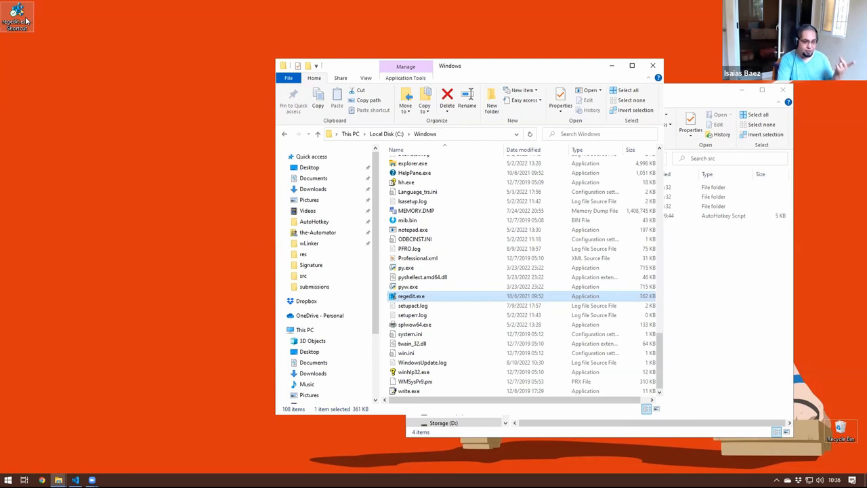
pyautogui.moveTo(411, 296)
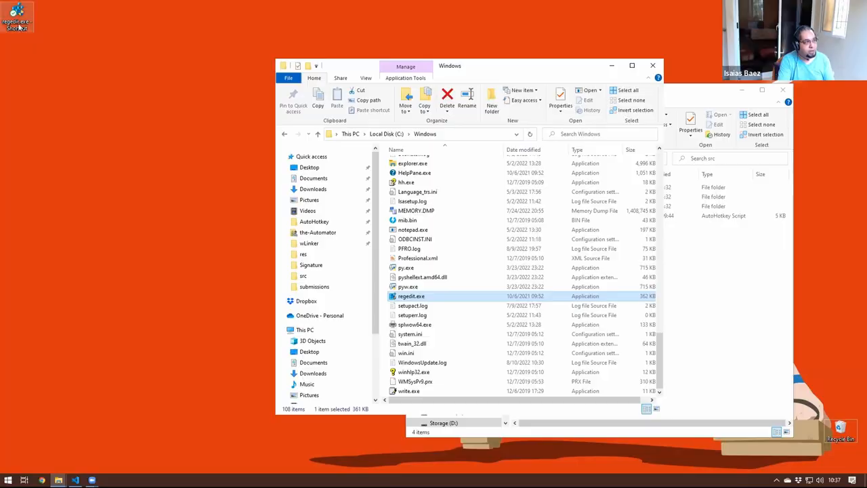
# Open the context menu of the regedit.exe - Shortcut desktop icon
pyautogui.rightClick(17, 17)
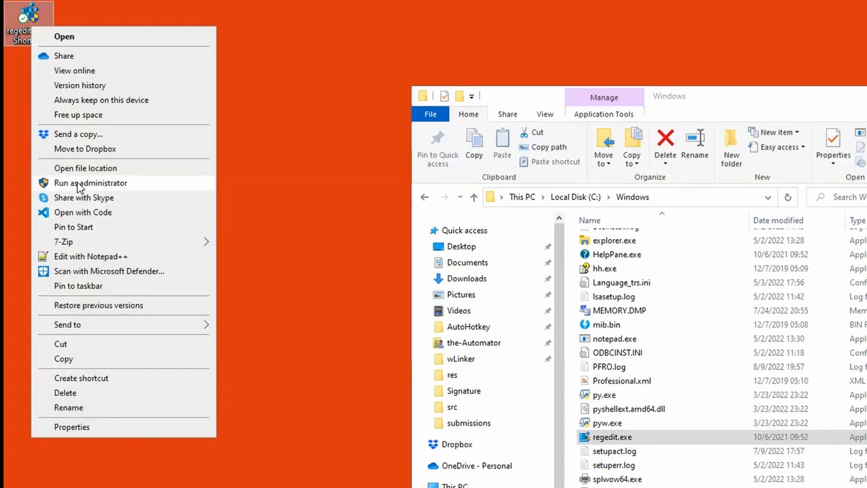
pyautogui.moveTo(114, 377)
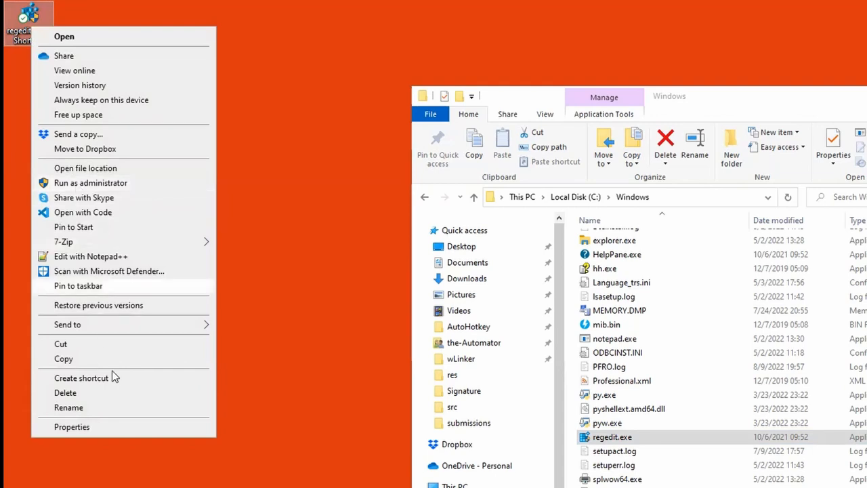
# In the shortcut's Properties > Advanced, tick Run as administrator and confirm
pyautogui.click(71, 425)
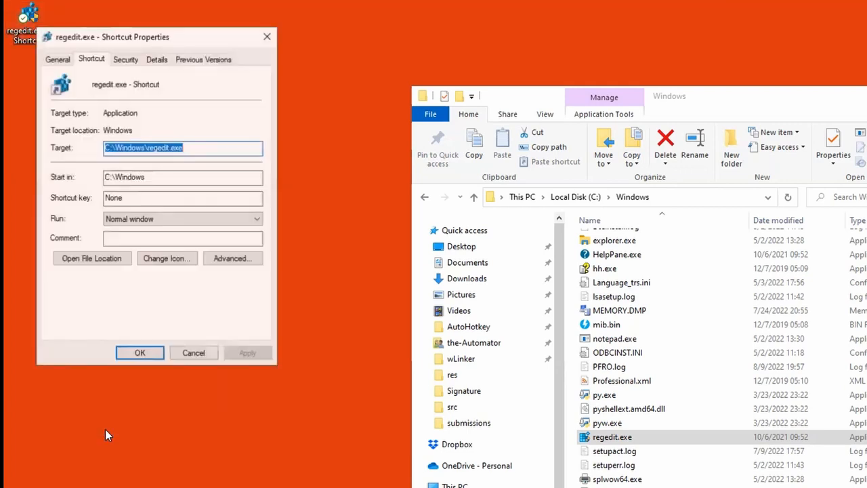
pyautogui.click(232, 258)
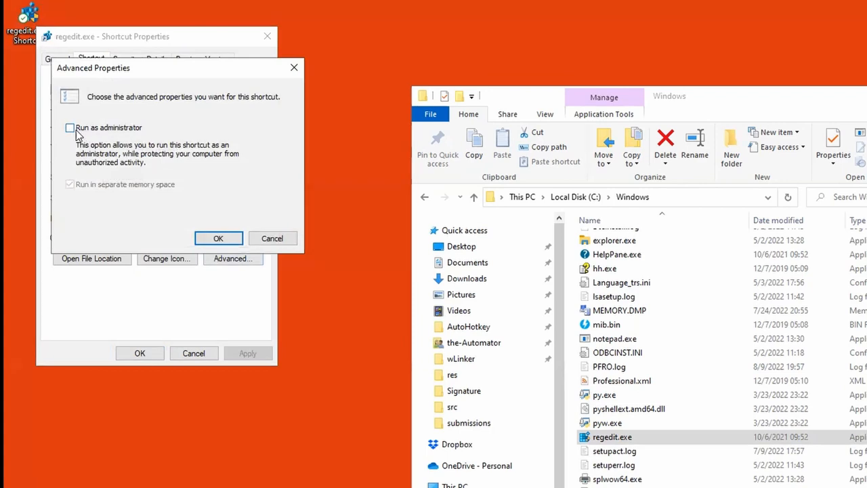
pyautogui.click(69, 128)
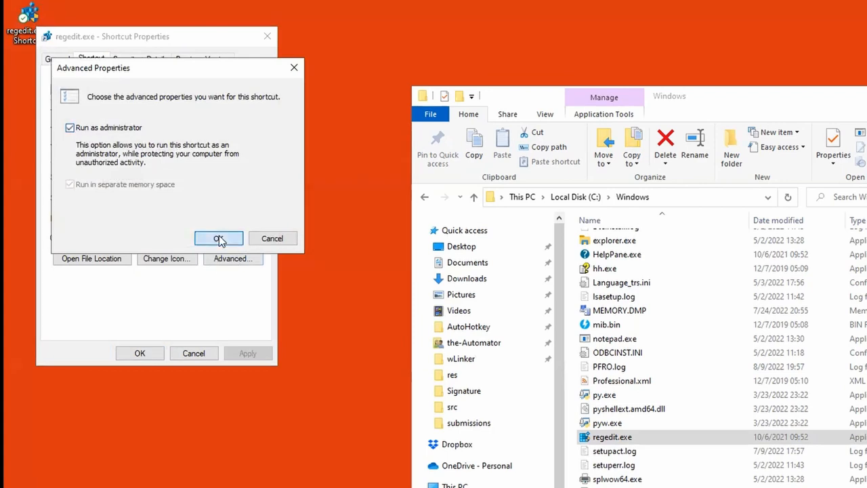
pyautogui.click(219, 238)
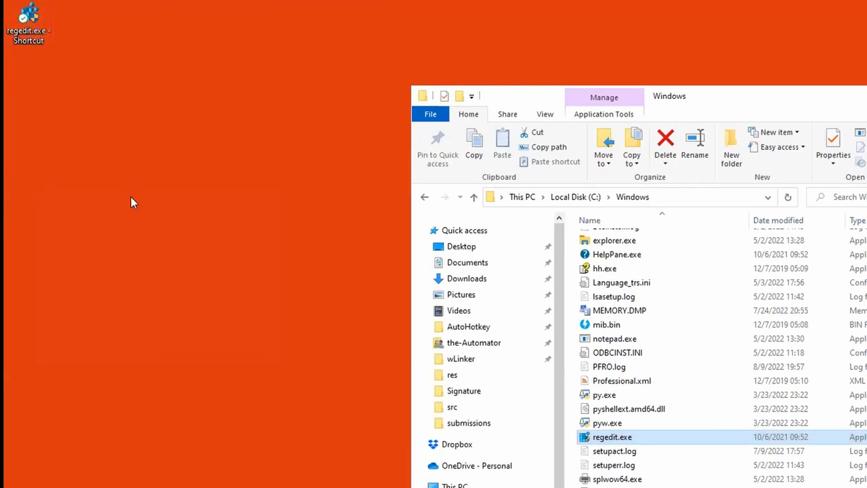
pyautogui.moveTo(140, 176)
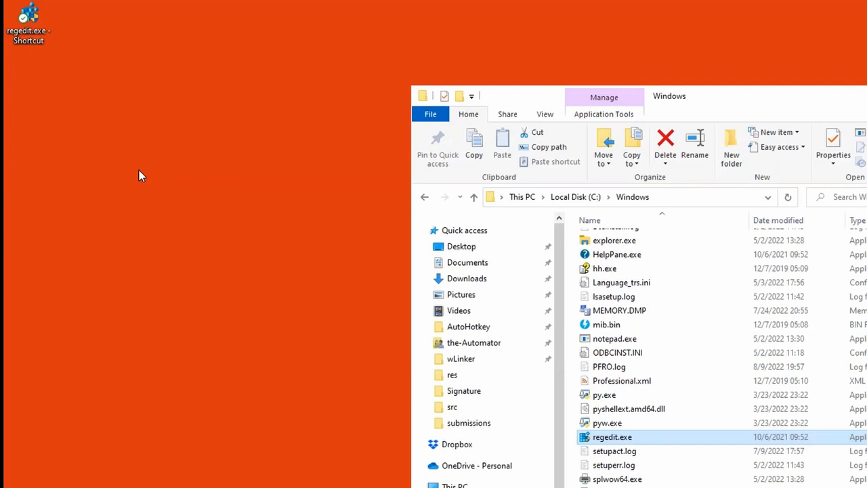
pyautogui.moveTo(38, 48)
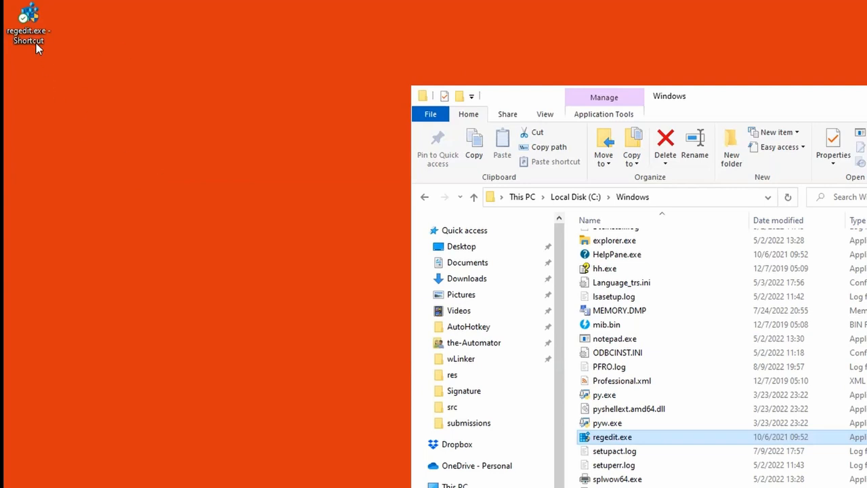
# Select the regedit.exe - Shortcut desktop icon and open its Delete menu
pyautogui.click(29, 24)
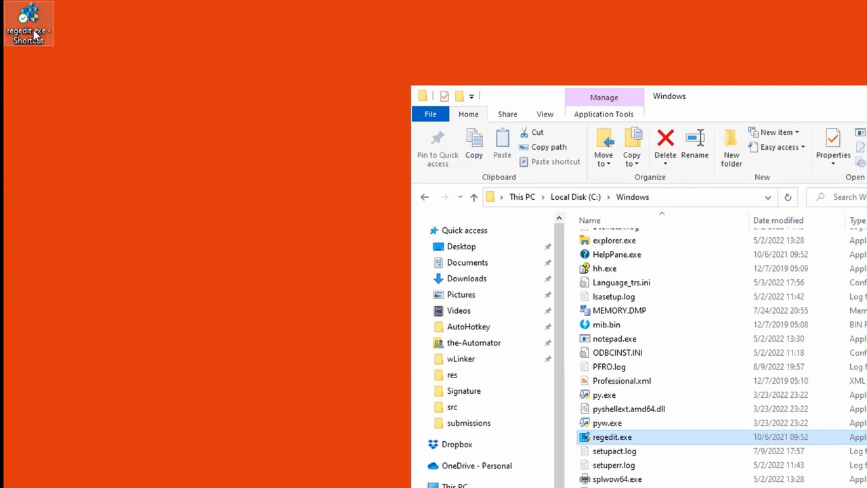
pyautogui.rightClick(28, 24)
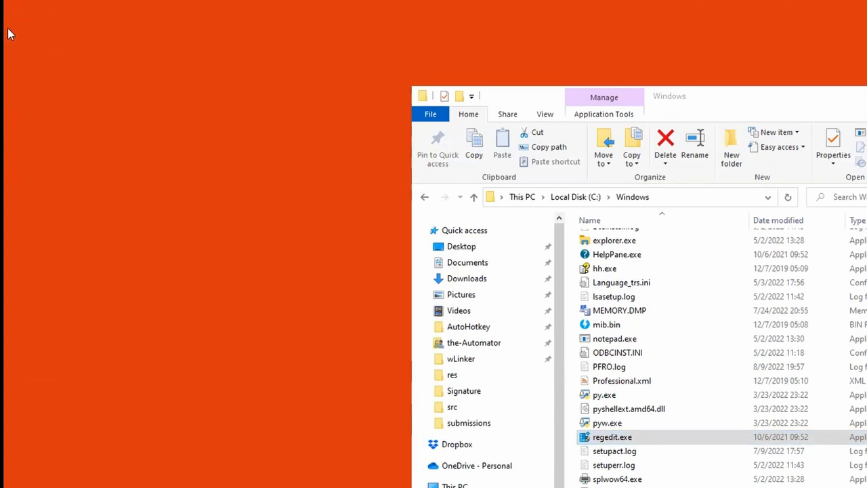
# Search the Start menu for 'zoom'
pyautogui.click(10, 481)
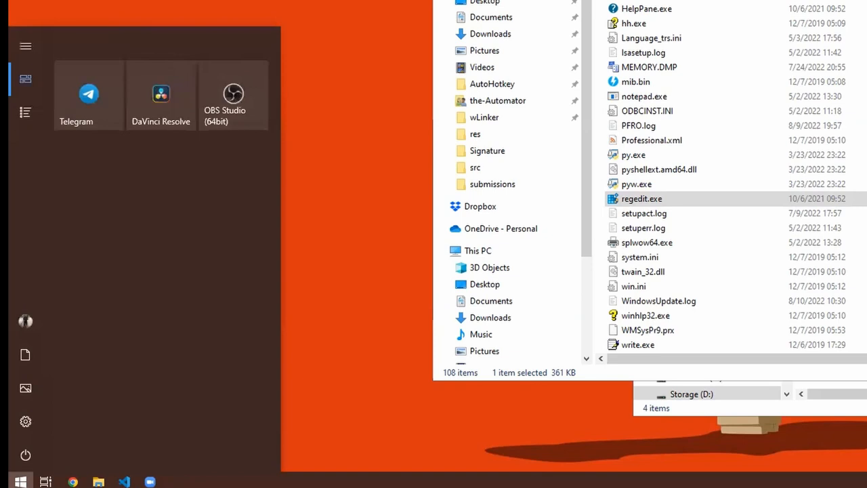
pyautogui.write('zoom')
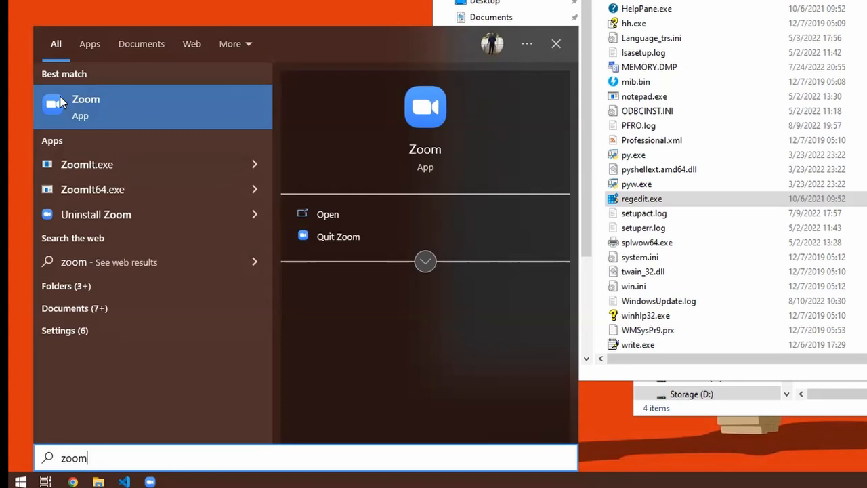
pyautogui.moveTo(113, 110)
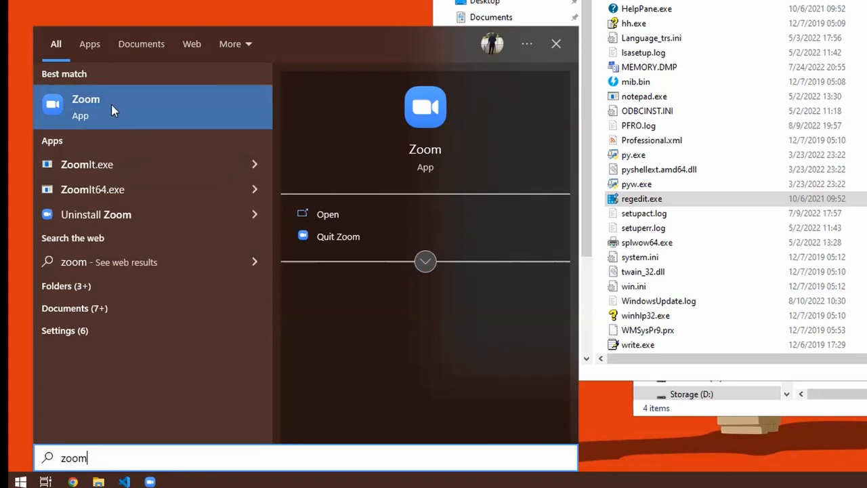
# Show the Zoom result's context menu with its Run as administrator option
pyautogui.rightClick(86, 105)
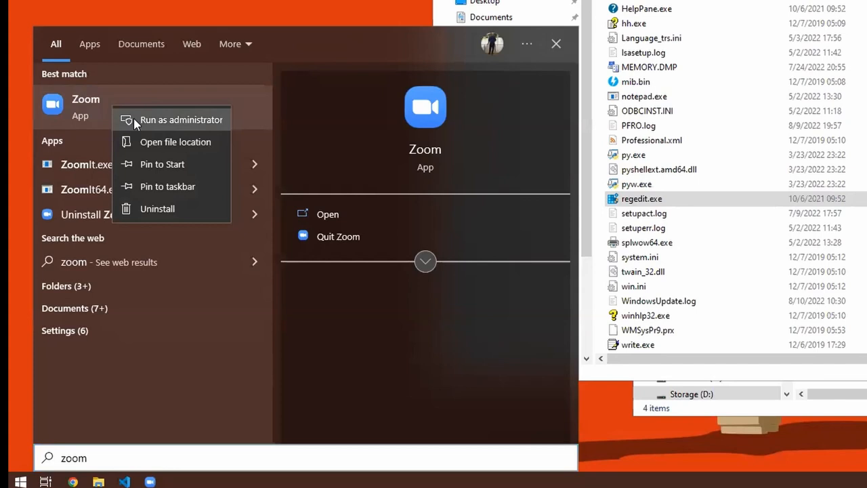
pyautogui.moveTo(170, 124)
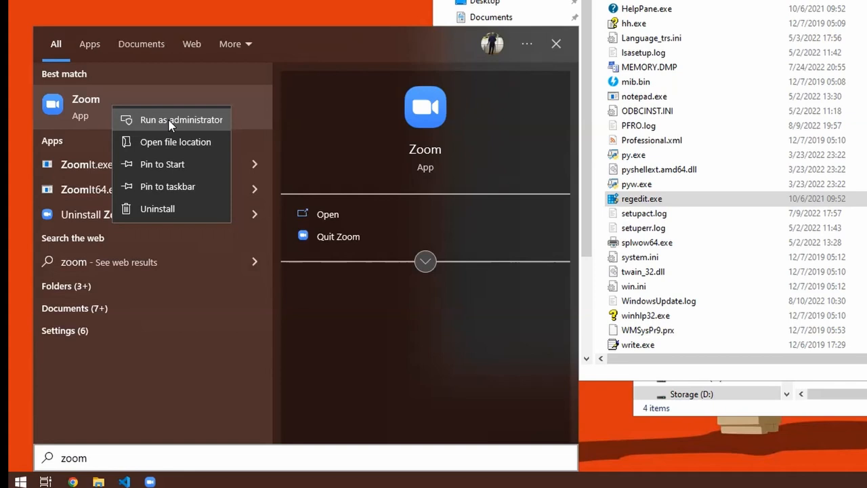
pyautogui.moveTo(174, 128)
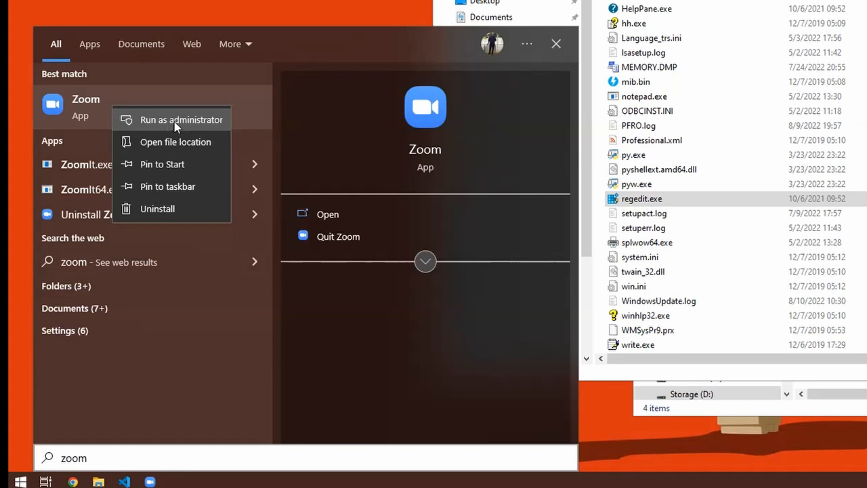
pyautogui.moveTo(170, 120)
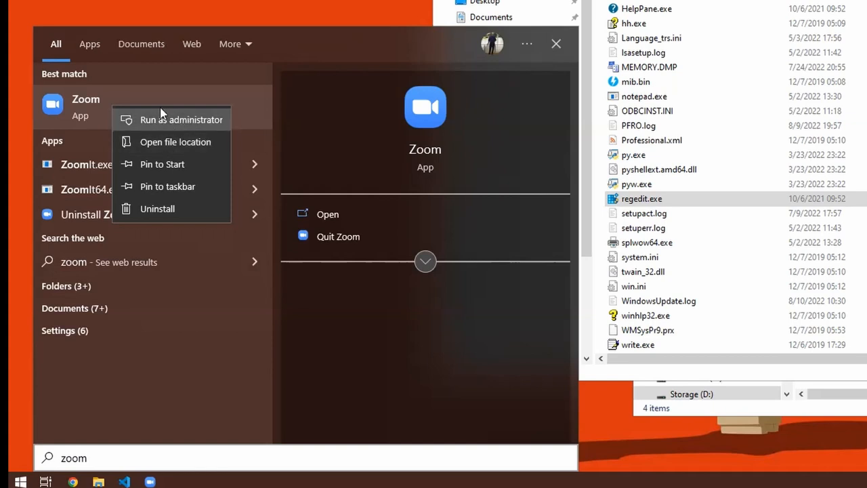
pyautogui.moveTo(168, 142)
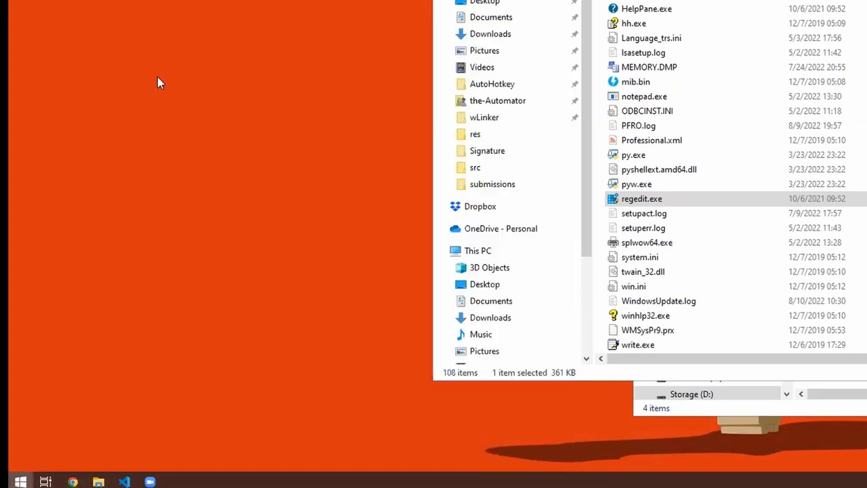
pyautogui.rightClick(88, 95)
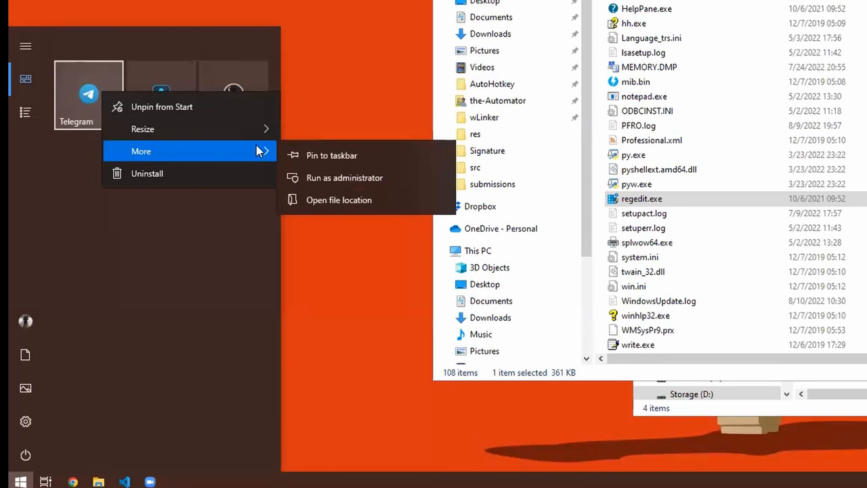
pyautogui.moveTo(348, 162)
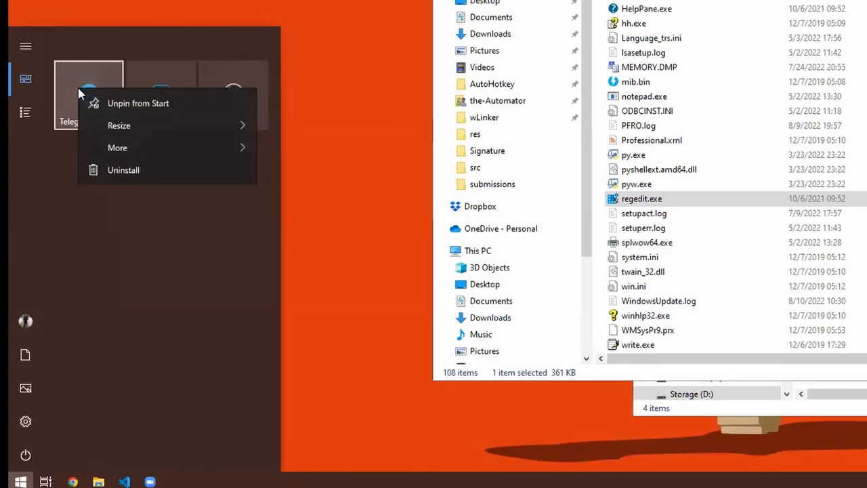
pyautogui.click(118, 148)
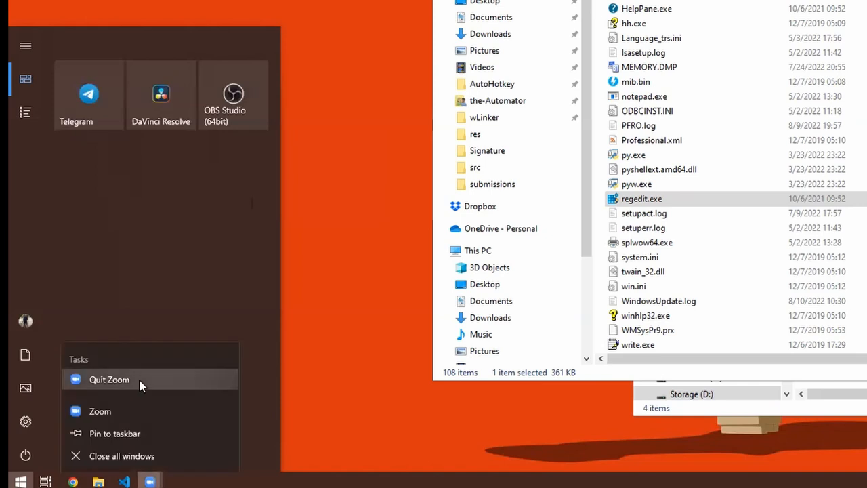
pyautogui.moveTo(108, 379)
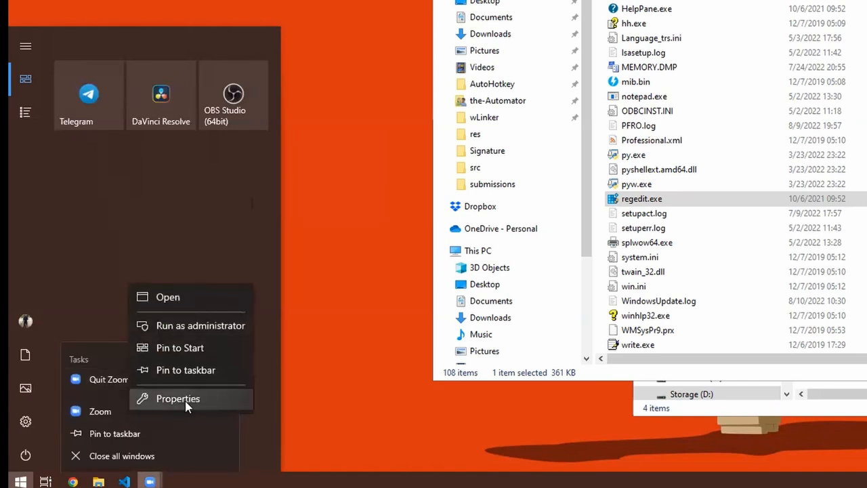
pyautogui.moveTo(99, 411)
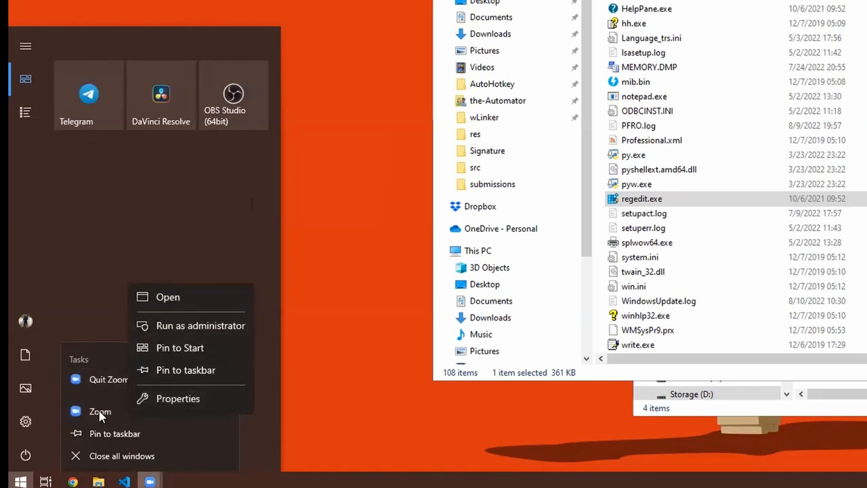
pyautogui.click(177, 399)
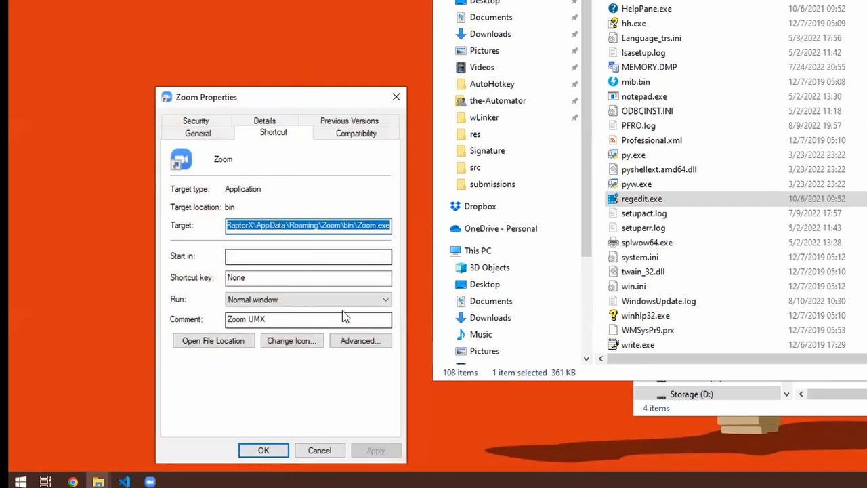
pyautogui.click(361, 340)
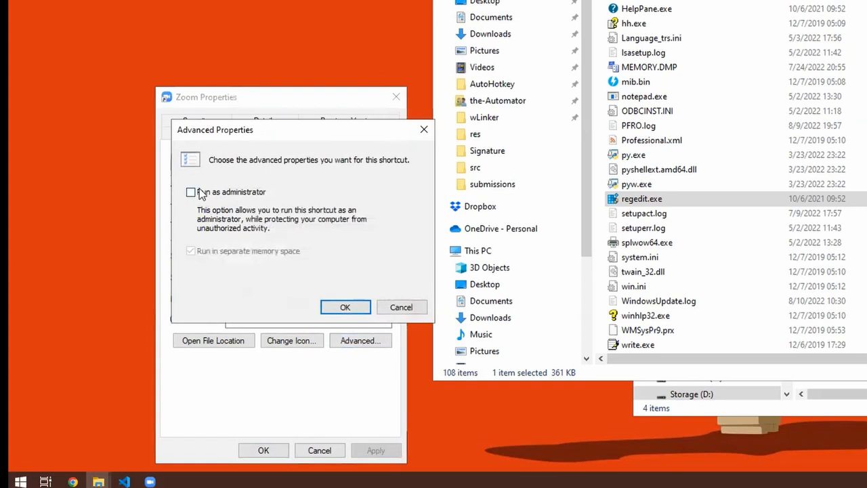
pyautogui.click(344, 307)
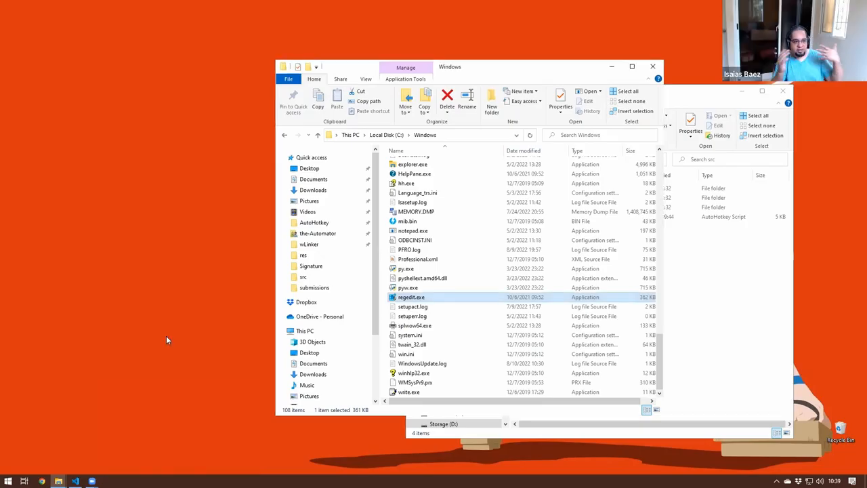
pyautogui.moveTo(446, 132)
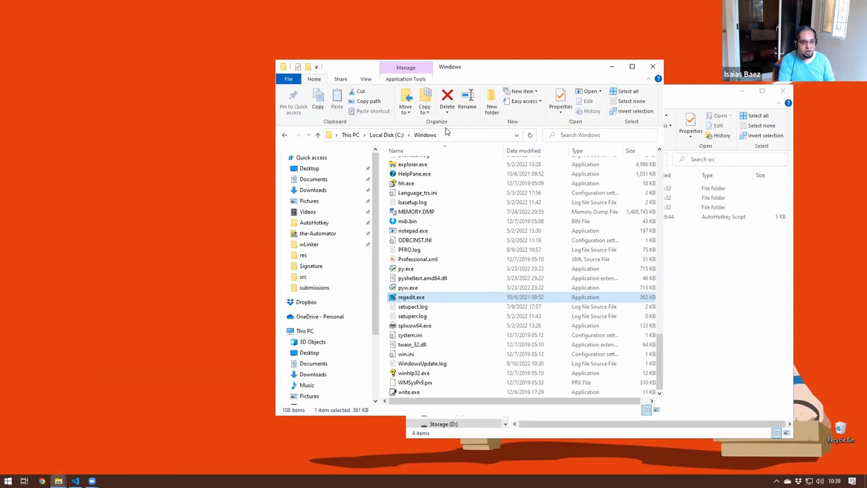
pyautogui.moveTo(684, 276)
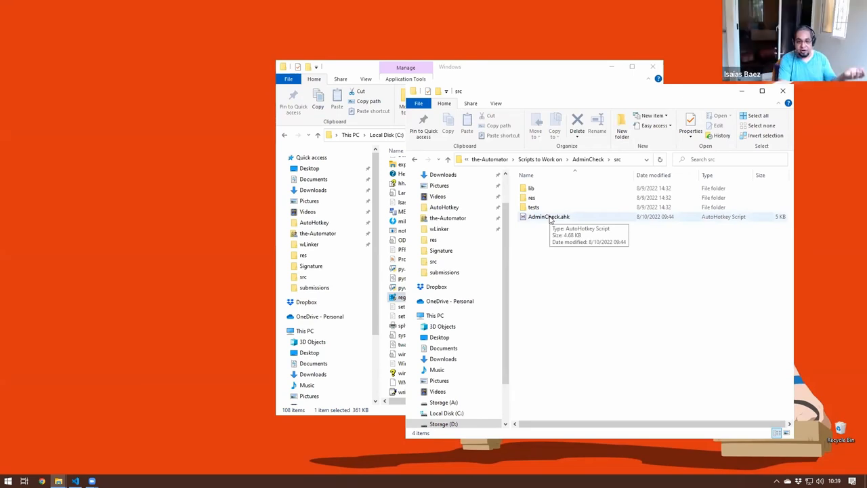
# Launch AdminCheck.ahk from the src folder to show the Admin Process List
pyautogui.click(549, 216)
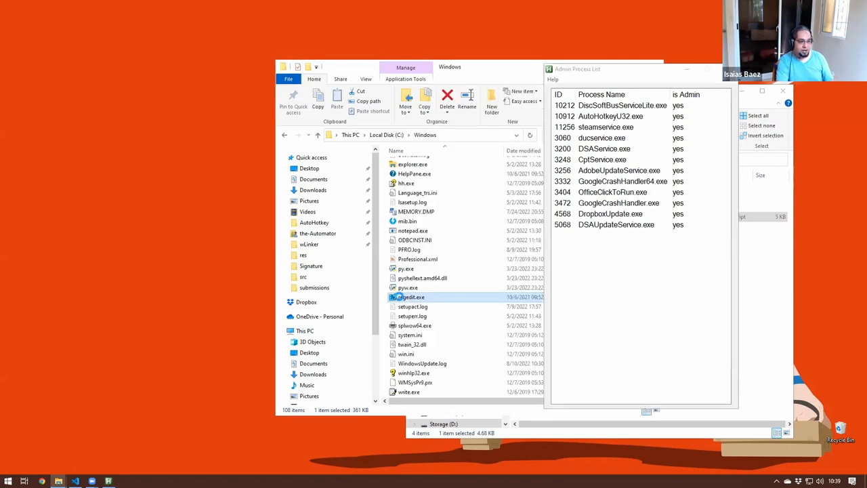
# Run regedit.exe from C:\Windows as administrator
pyautogui.rightClick(409, 296)
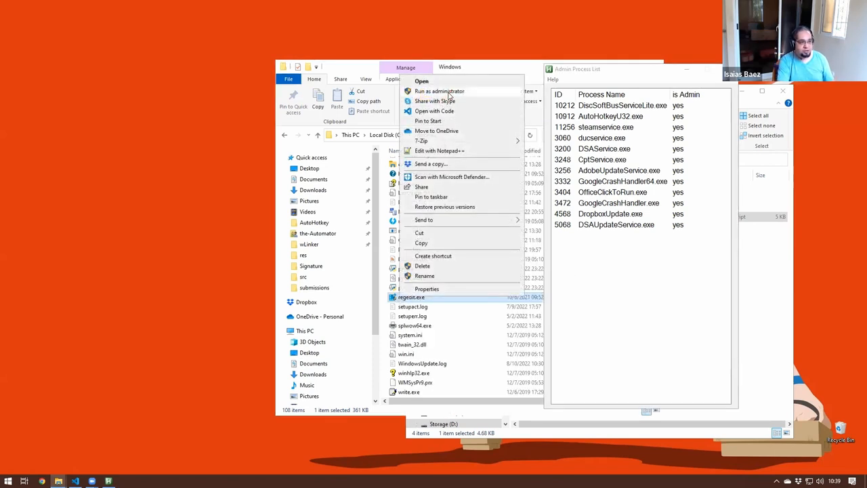
pyautogui.click(421, 81)
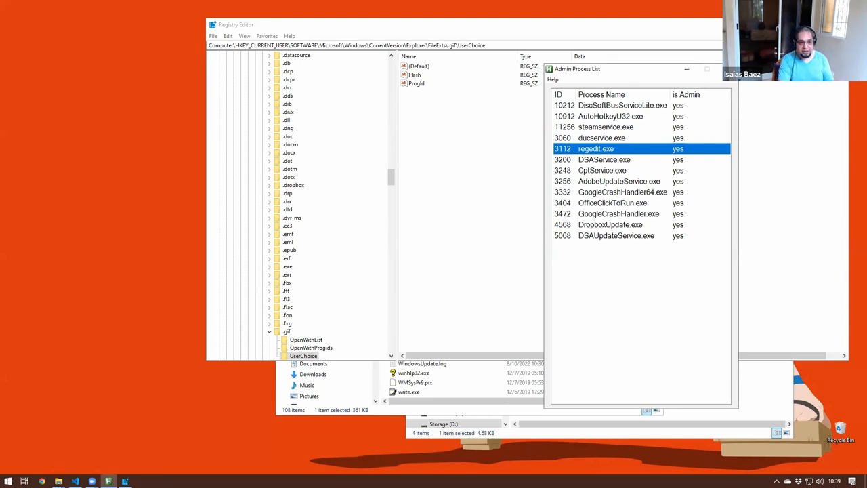
pyautogui.moveTo(723, 113)
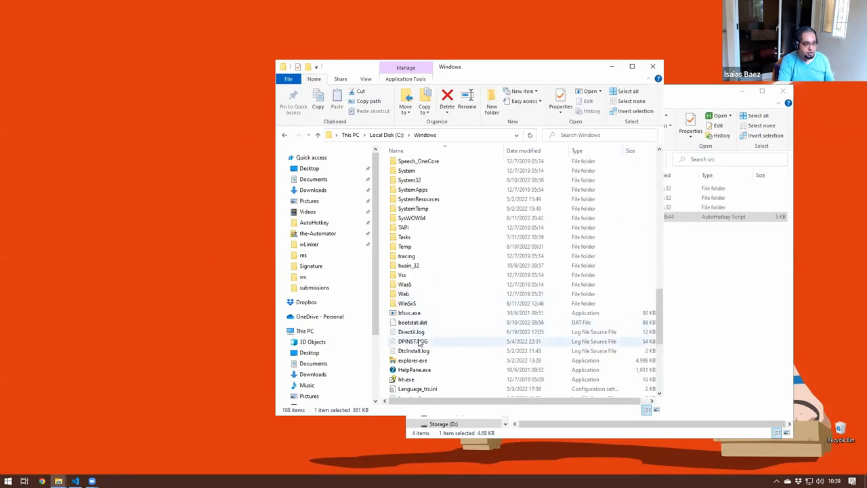
# Run notepad.exe as administrator and select its entry in the Admin Process List
pyautogui.scroll(-3)
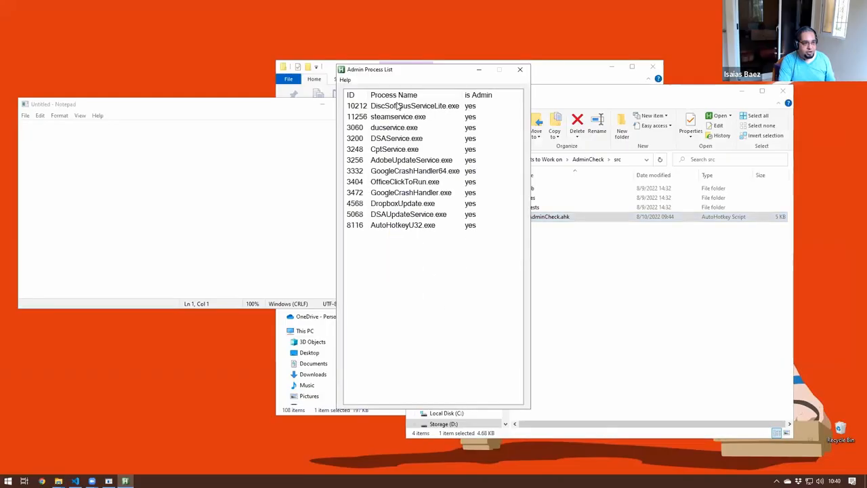
pyautogui.moveTo(405, 254)
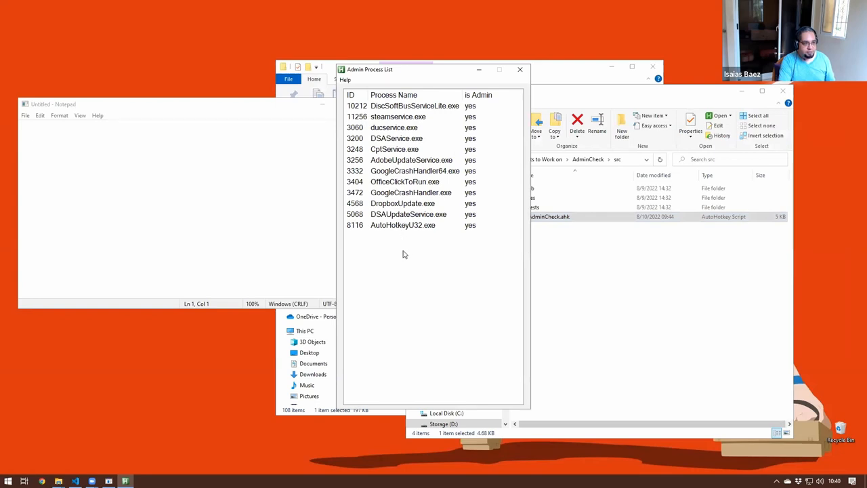
pyautogui.moveTo(716, 61)
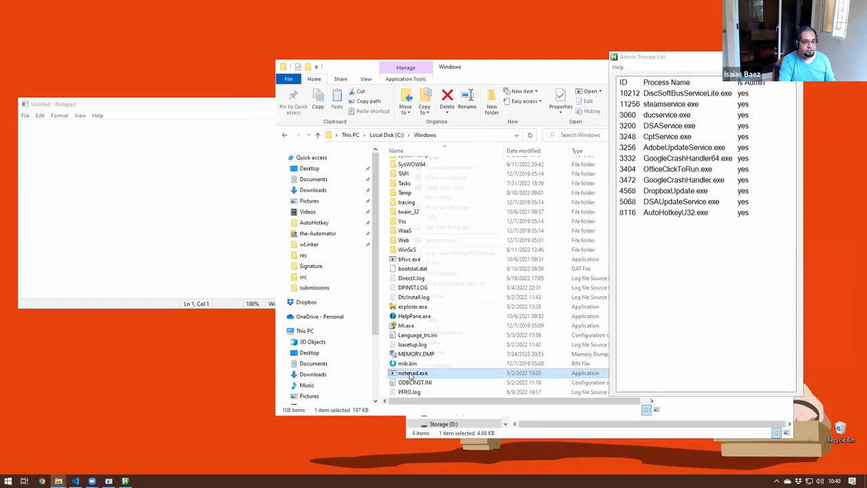
pyautogui.rightClick(413, 372)
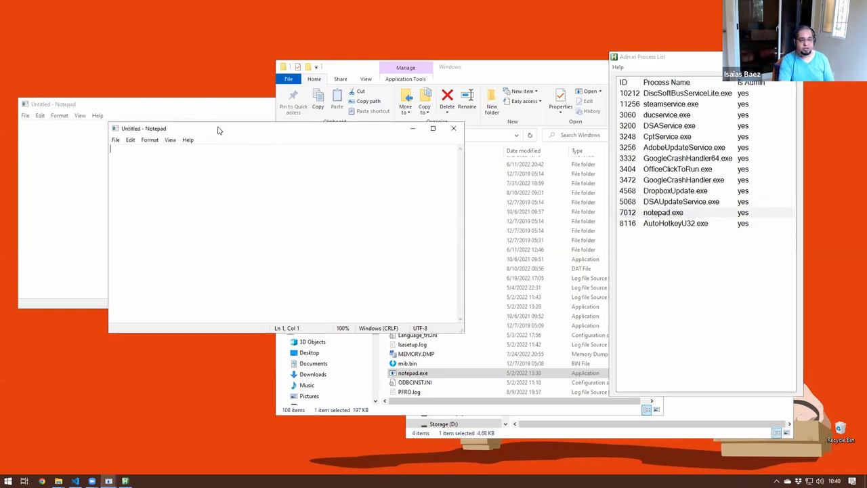
pyautogui.moveTo(752, 172)
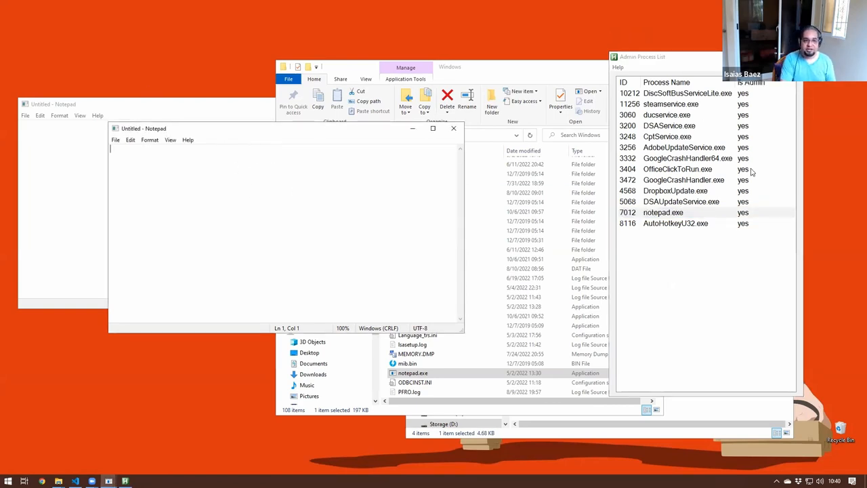
pyautogui.moveTo(687, 278)
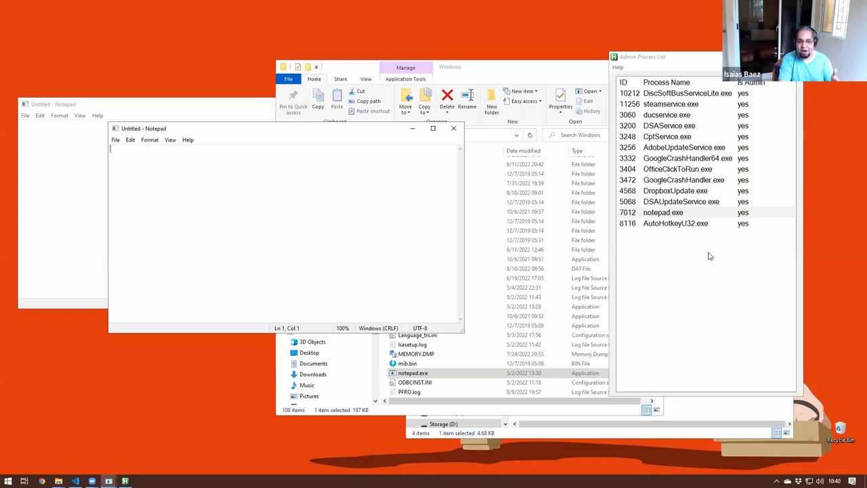
pyautogui.moveTo(699, 291)
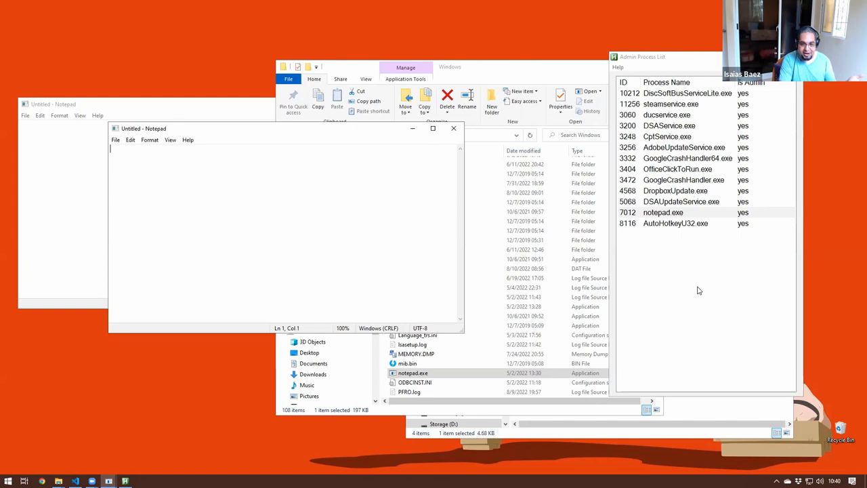
pyautogui.click(663, 212)
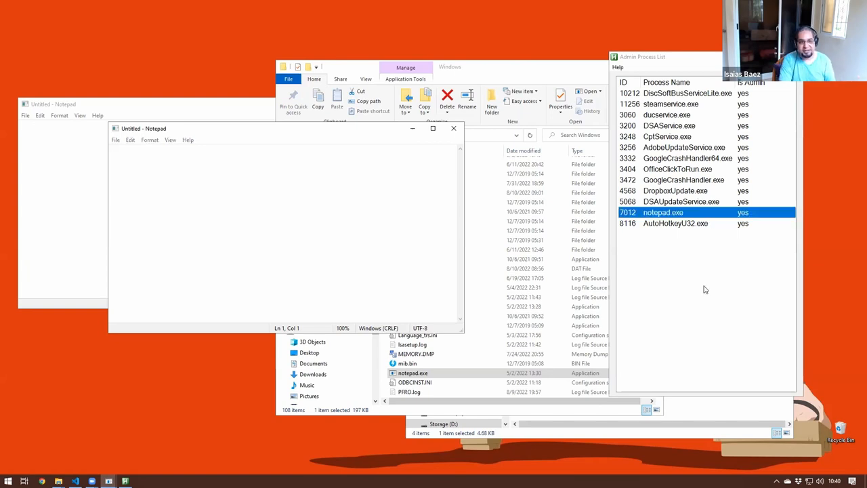